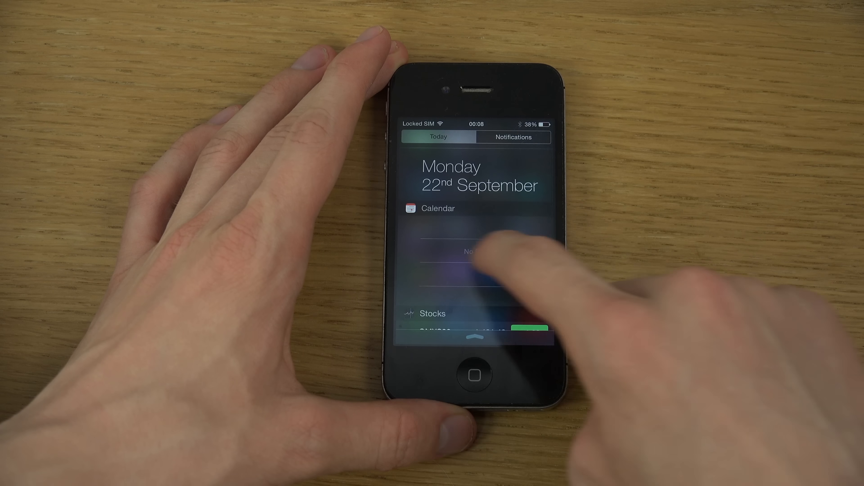
Start the Swype - Keyboard download and show pending updates for Geekbench 3, Asphalt 8 and Modern Combat.
scroll("down", 3)
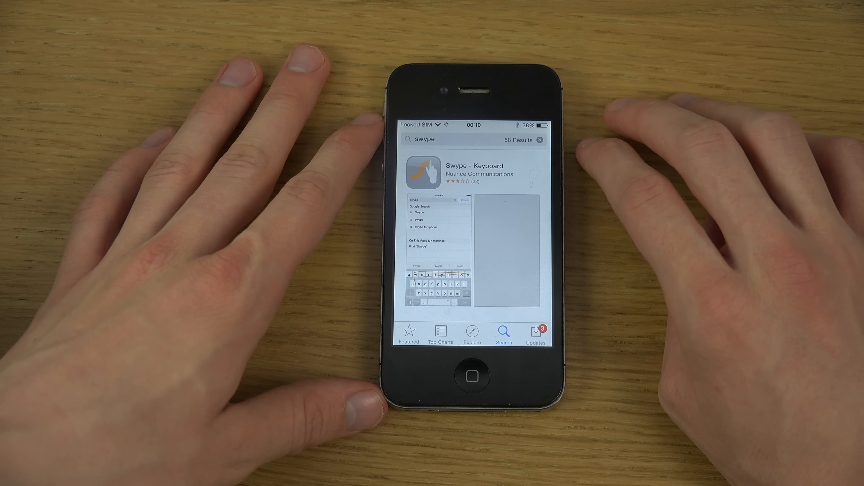
left_click(534, 174)
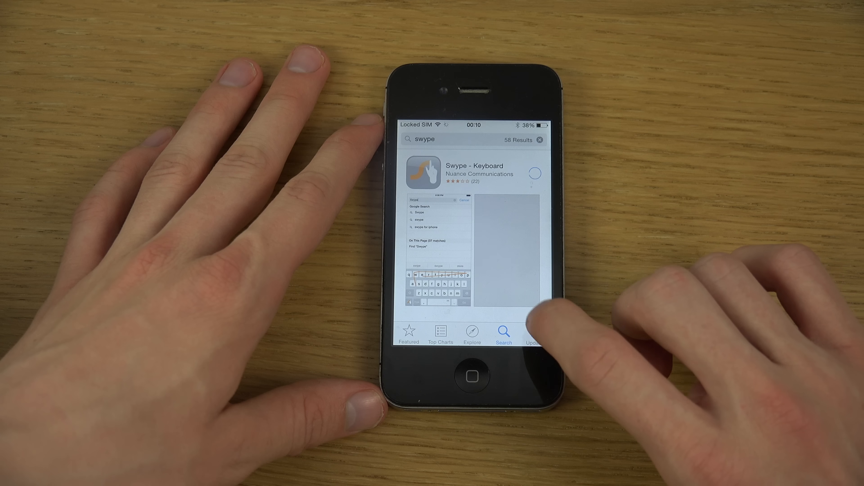
left_click(536, 332)
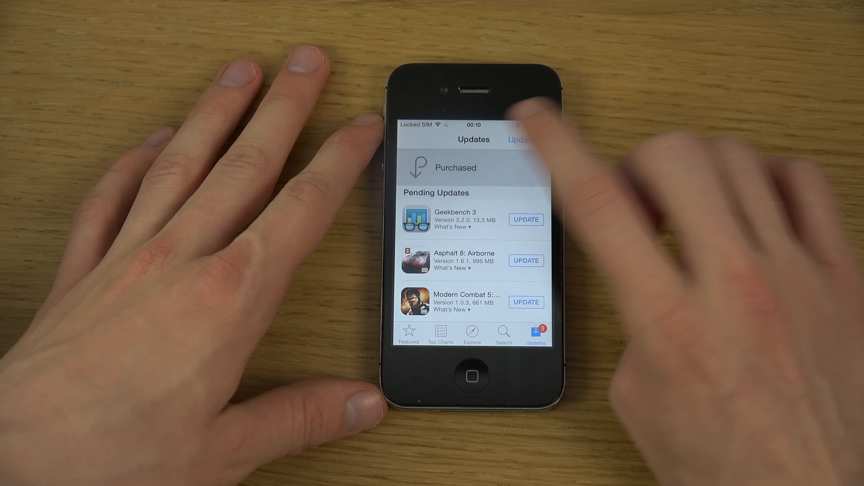
Show purchased apps not on this iPhone with Swype still downloading, then go home.
left_click(456, 168)
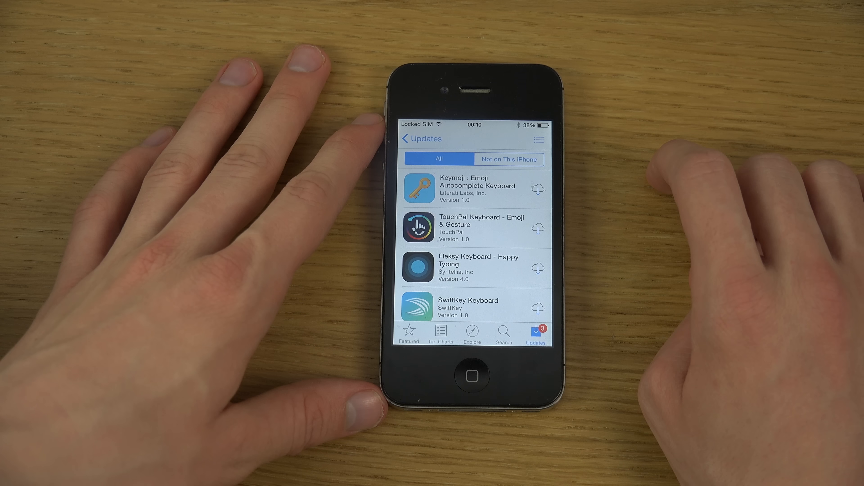
scroll("down", 3)
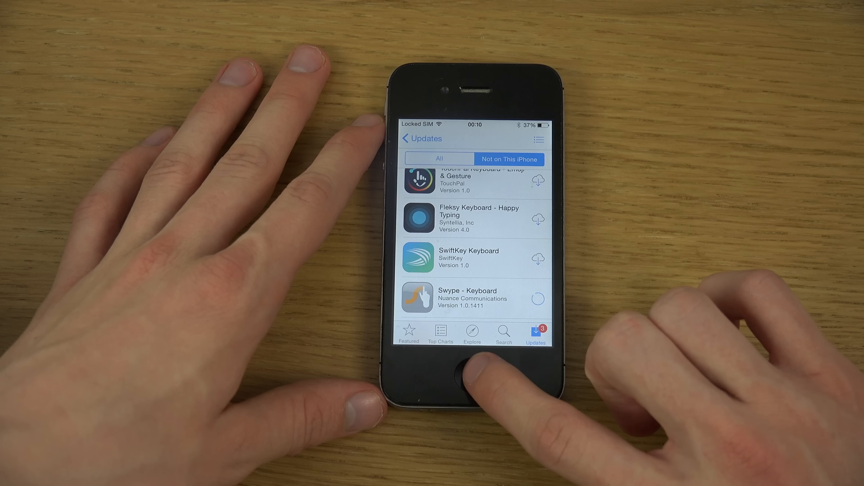
left_click(465, 377)
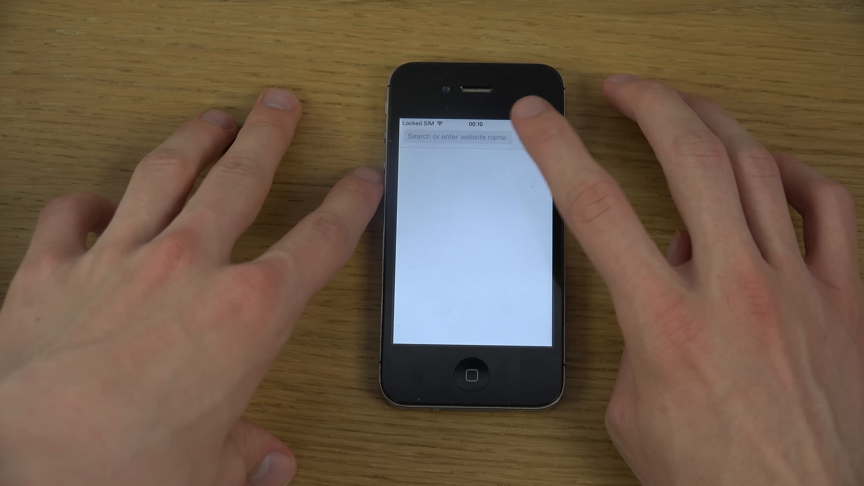
Go to apple.com's iOS 8 Preview page showing the Family Sharing screens.
left_click(458, 137)
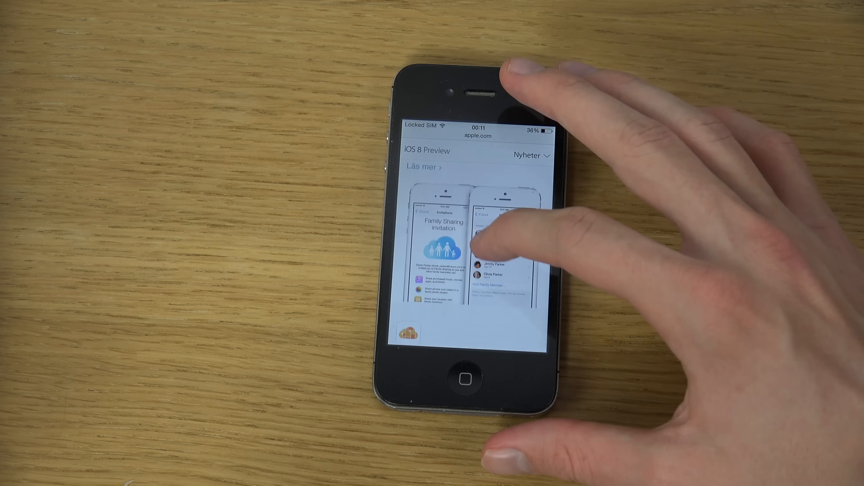
Scroll the iOS 8 Preview page down to the Familjedelning (Family Sharing) text.
scroll("down", 3)
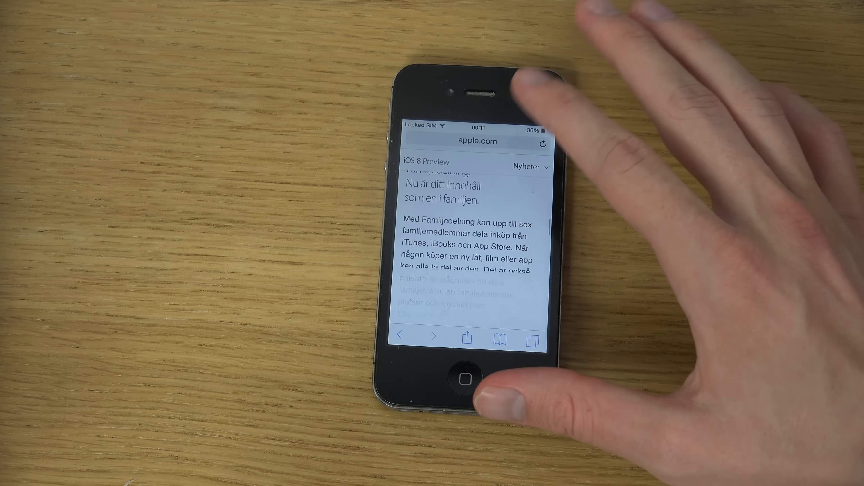
scroll("down", 3)
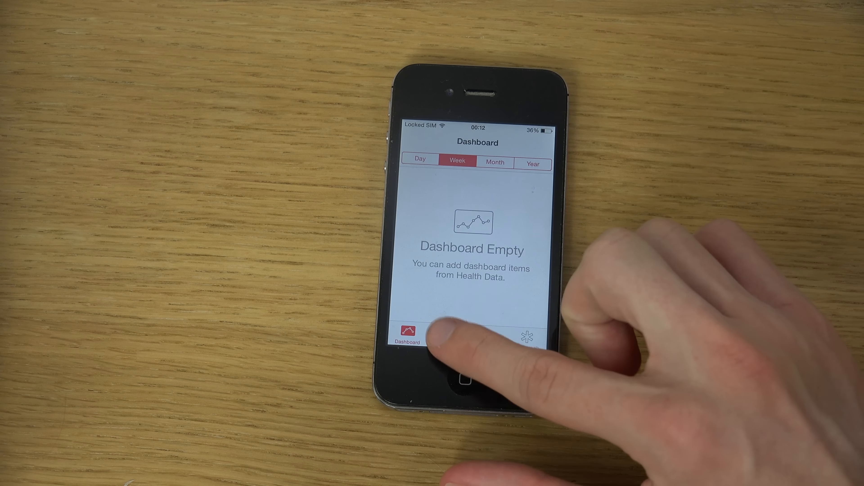
Open Health Data, go to Sleep and view the empty Sleep Analysis weekly chart.
left_click(447, 336)
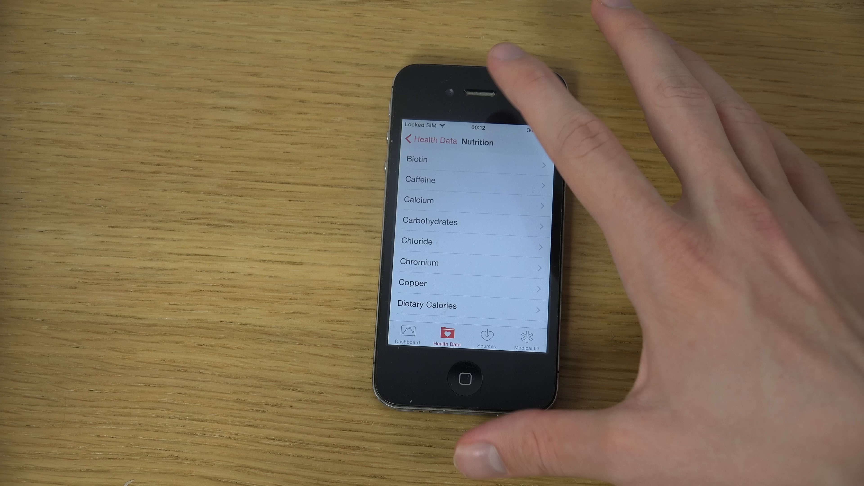
left_click(433, 141)
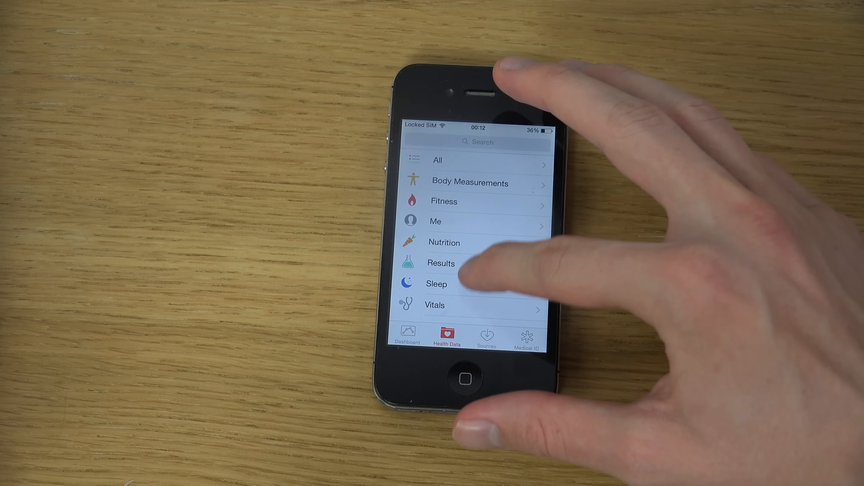
left_click(436, 284)
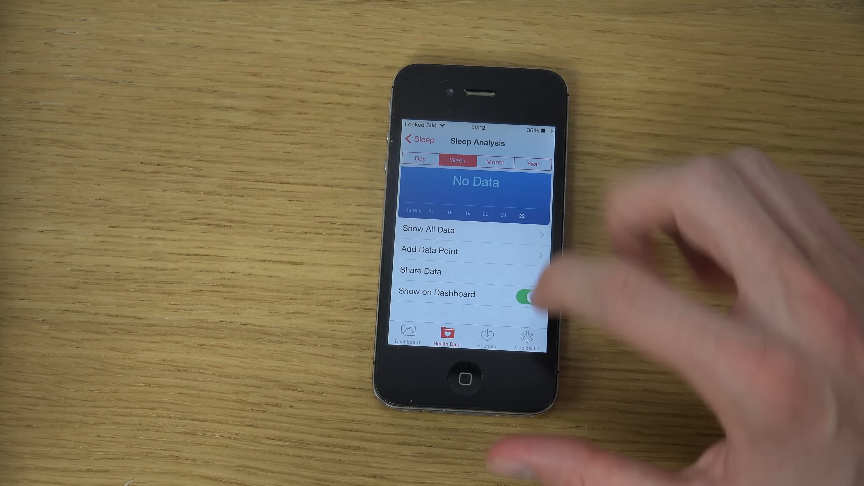
left_click(408, 335)
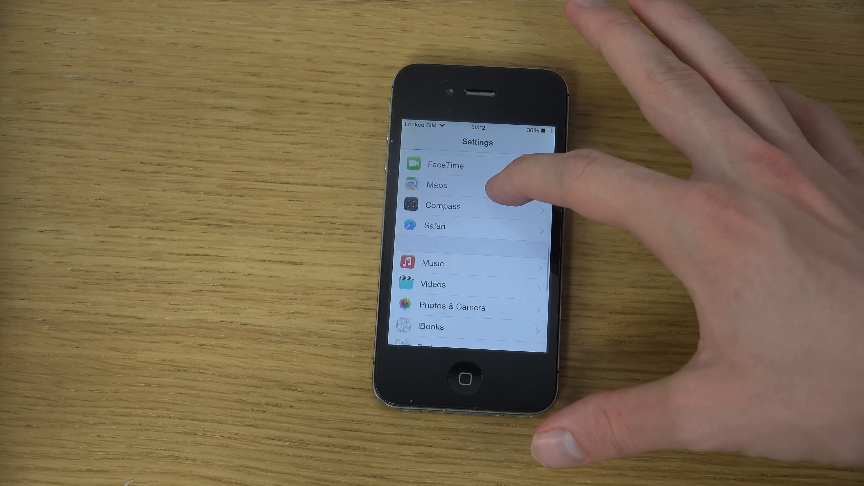
Scroll Settings and General down to reach the Keyboards page with Predictive on.
scroll("down", 3)
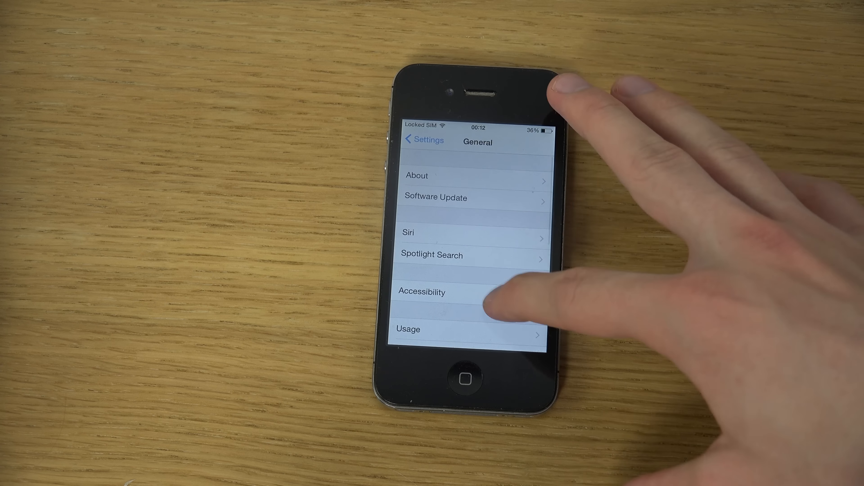
scroll("down", 3)
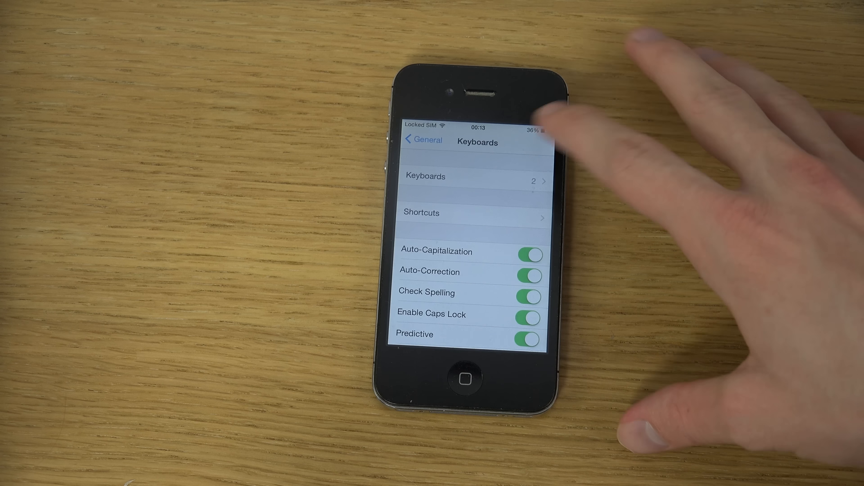
left_click(472, 176)
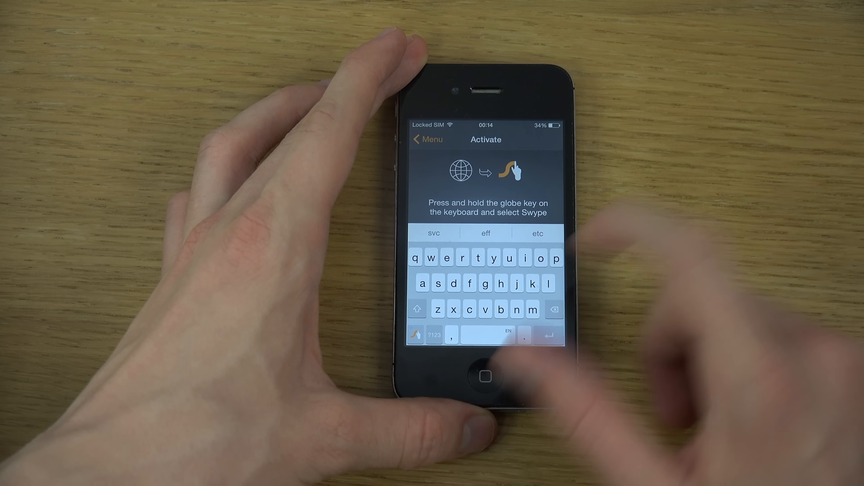
Check Swype Keyboard appears with English and Emoji, then return to the home screen.
left_click(486, 377)
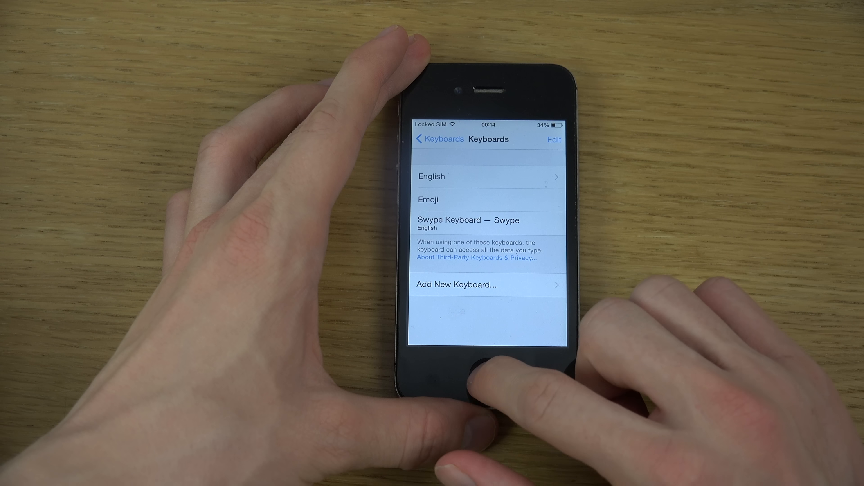
left_click(480, 383)
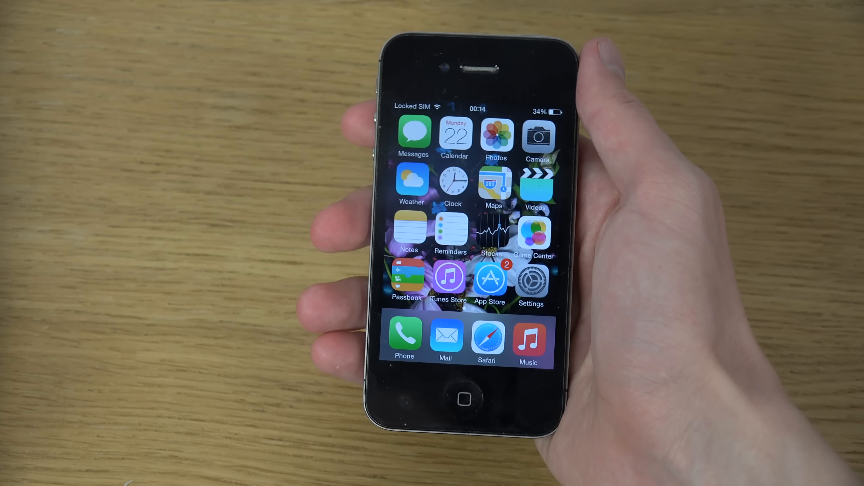
scroll("left", 3)
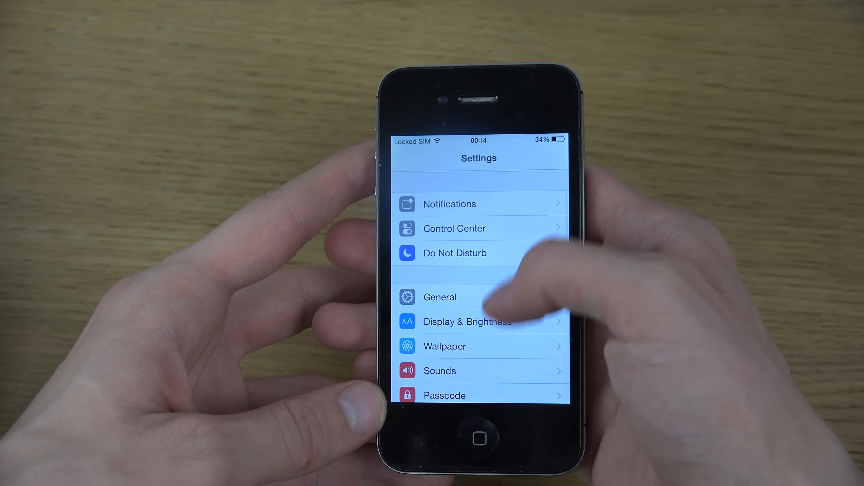
Browse Settings past Wallpaper and land on General with Spotlight Search and Auto-Lock.
left_click(468, 321)
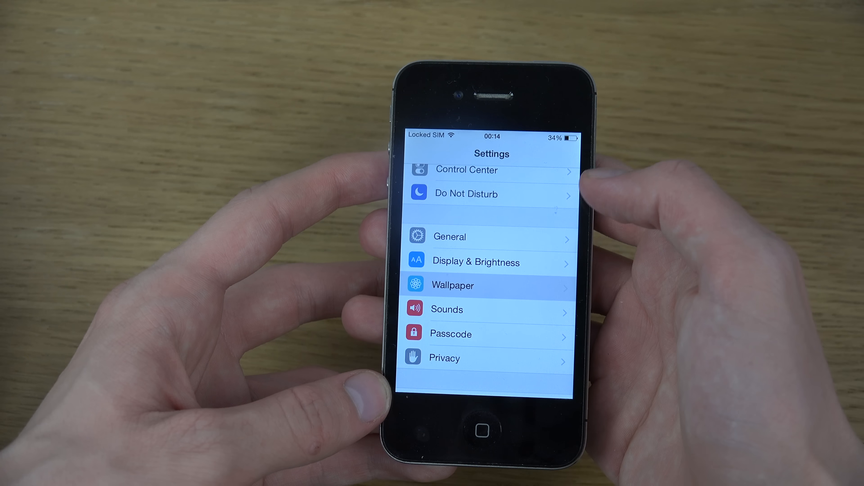
left_click(453, 285)
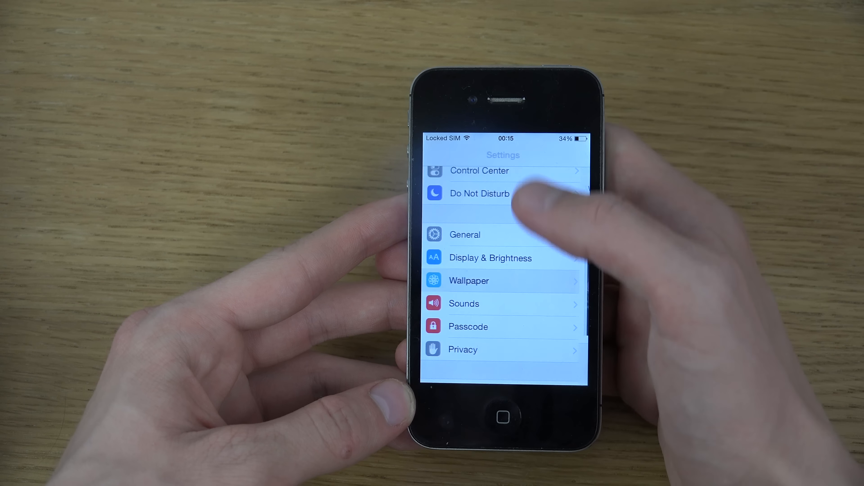
scroll("down", 3)
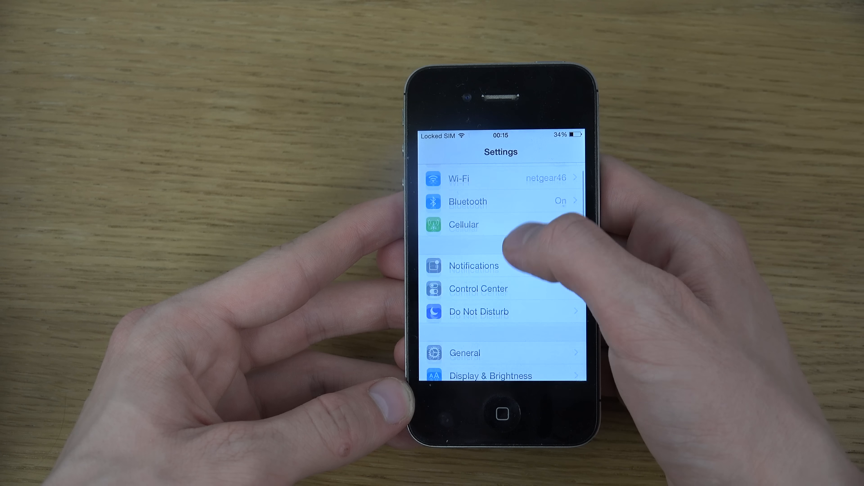
left_click(465, 353)
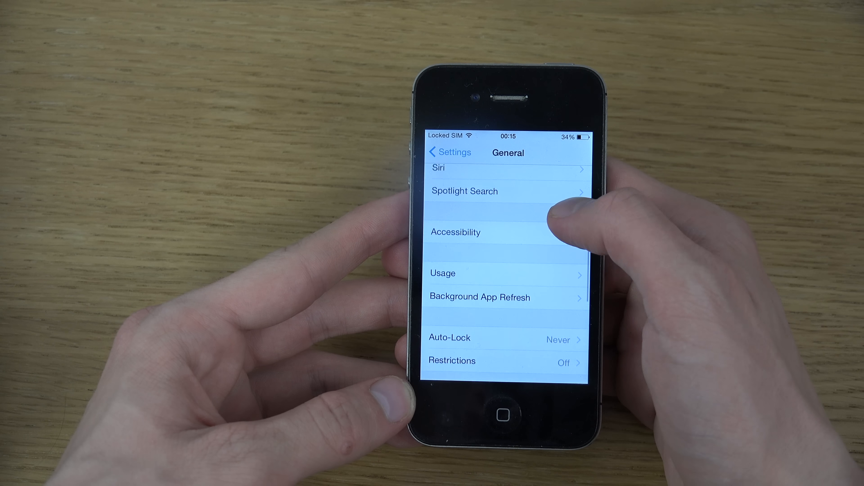